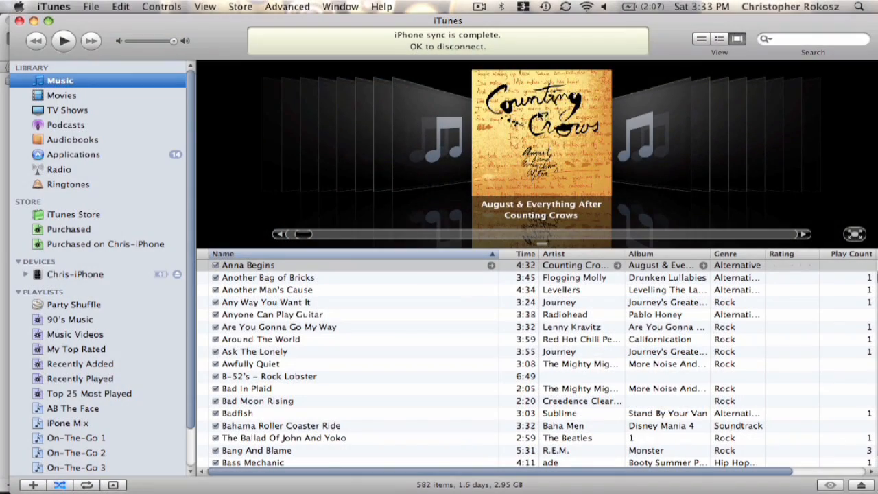
mouse_move(77, 294)
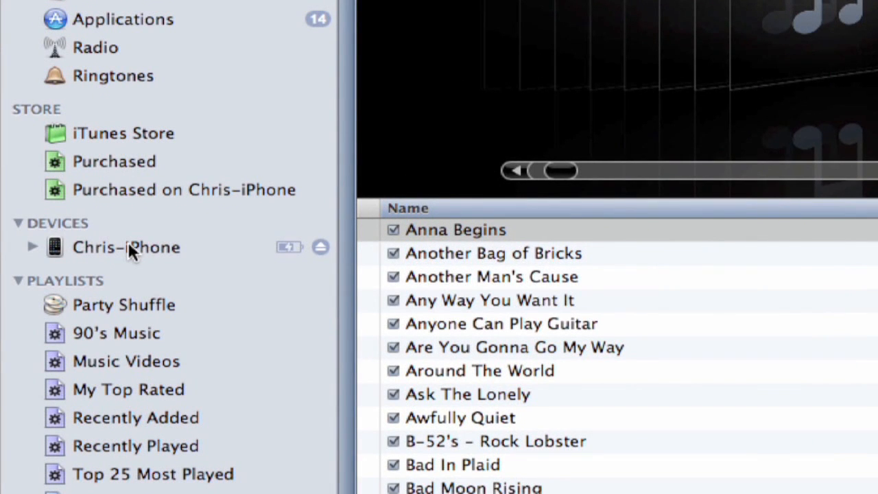
Step: Select Chris-iPhone under Devices to show its Info sync settings with Address Book contacts enabled
left_click(126, 247)
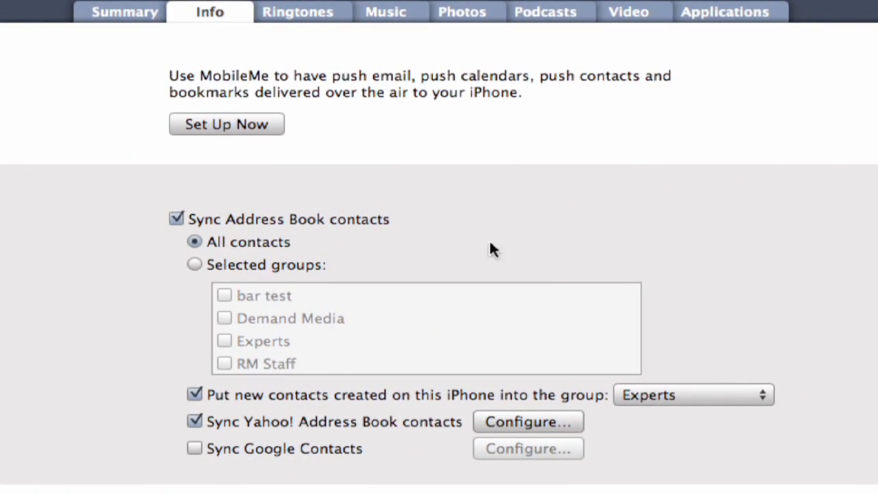
mouse_move(364, 27)
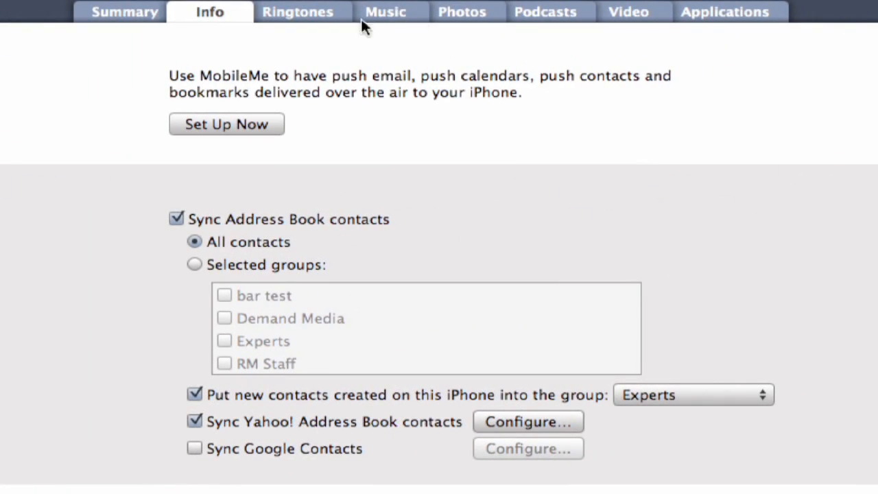
mouse_move(409, 19)
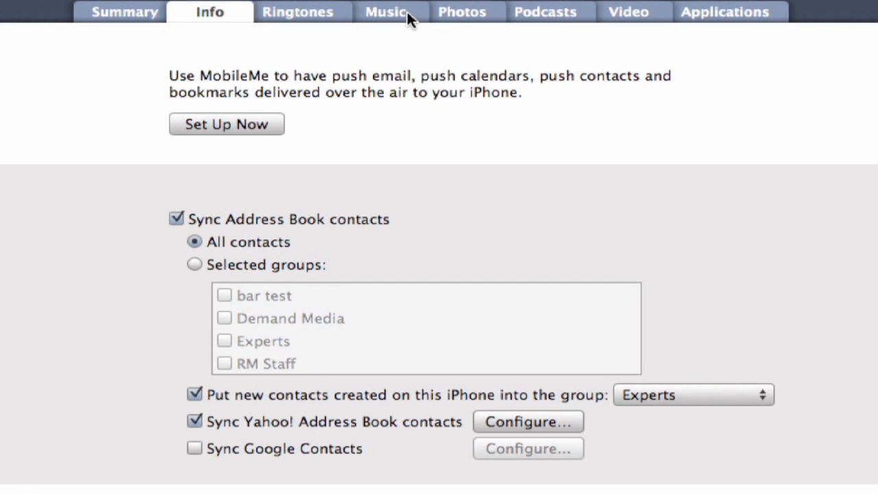
Step: Show the iPhone's Music settings, syncing all songs and playlists
left_click(384, 11)
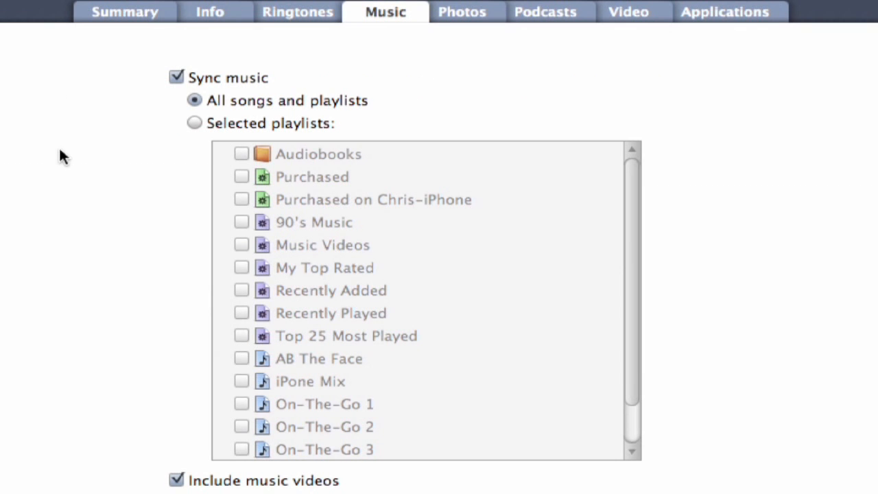
mouse_move(390, 248)
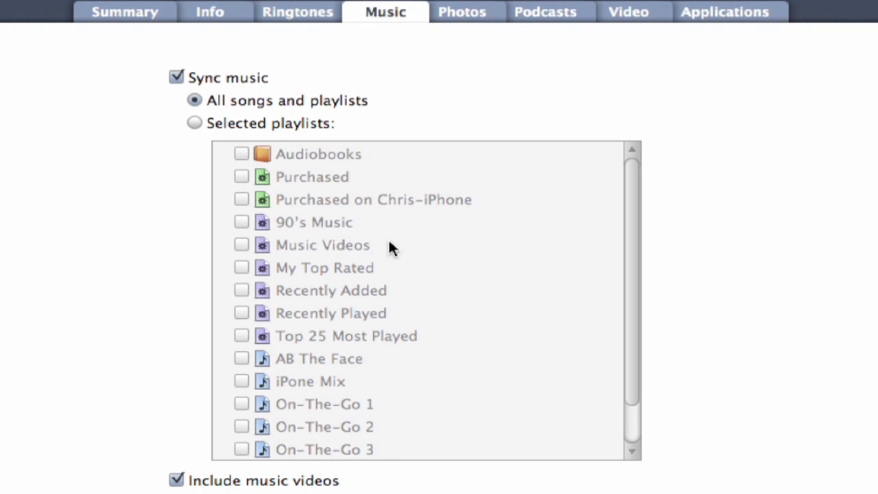
mouse_move(783, 326)
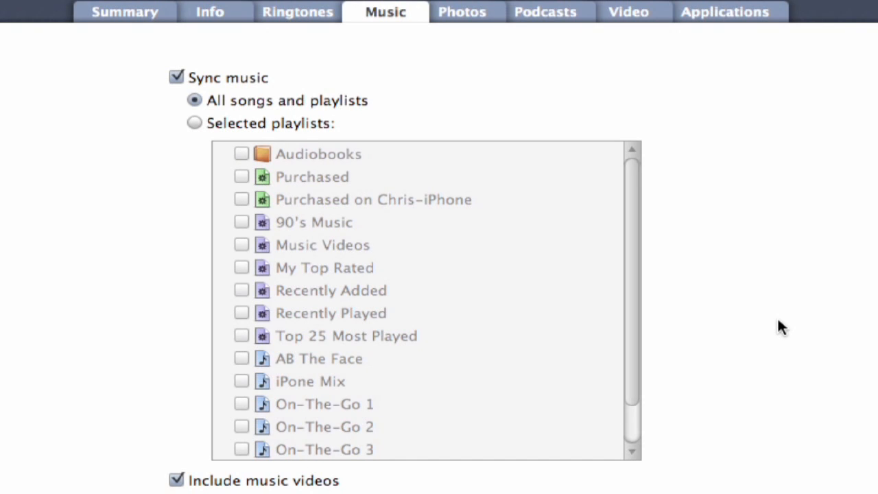
mouse_move(177, 480)
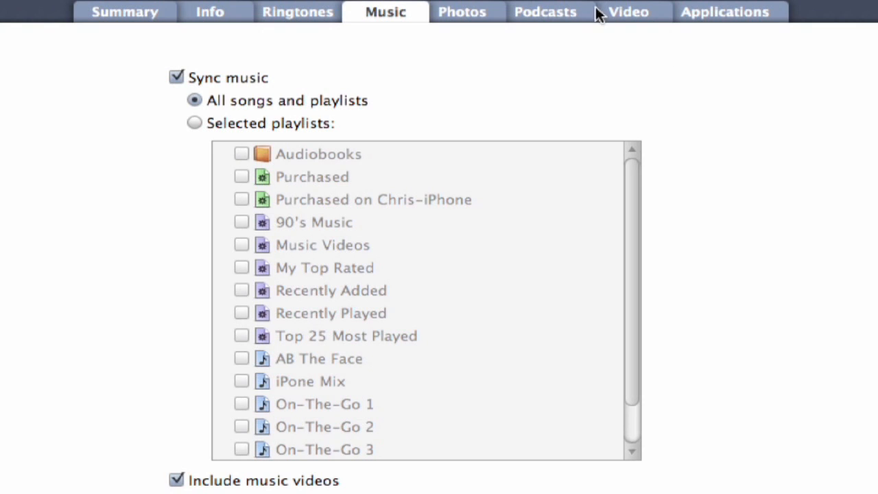
Step: In Video settings, sync unwatched episodes of selected TV shows with only Oz checked, Studio 60 excluded
left_click(628, 11)
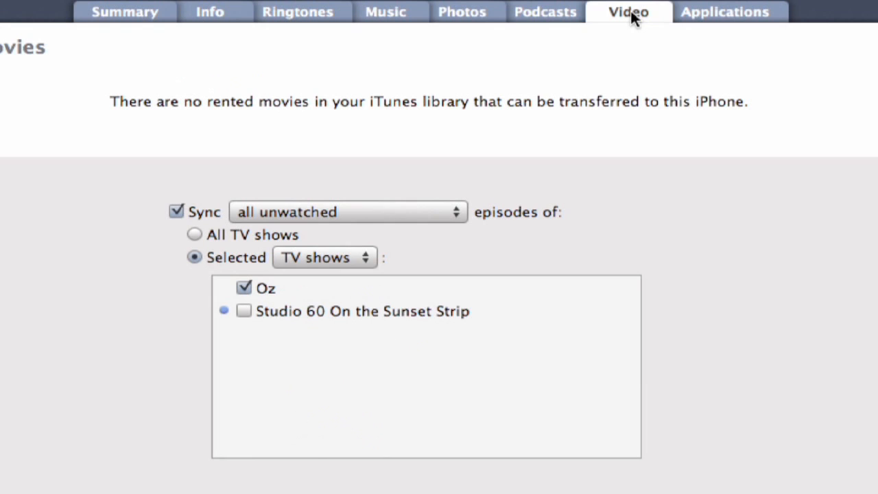
mouse_move(768, 284)
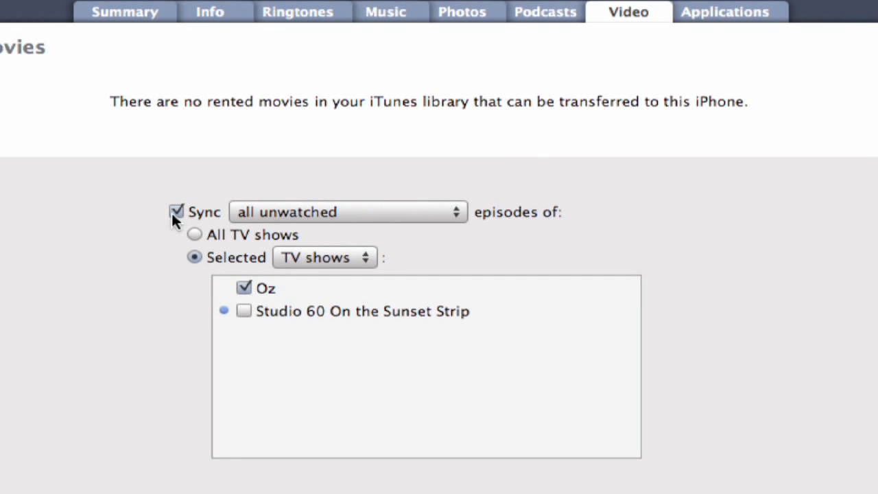
mouse_move(534, 226)
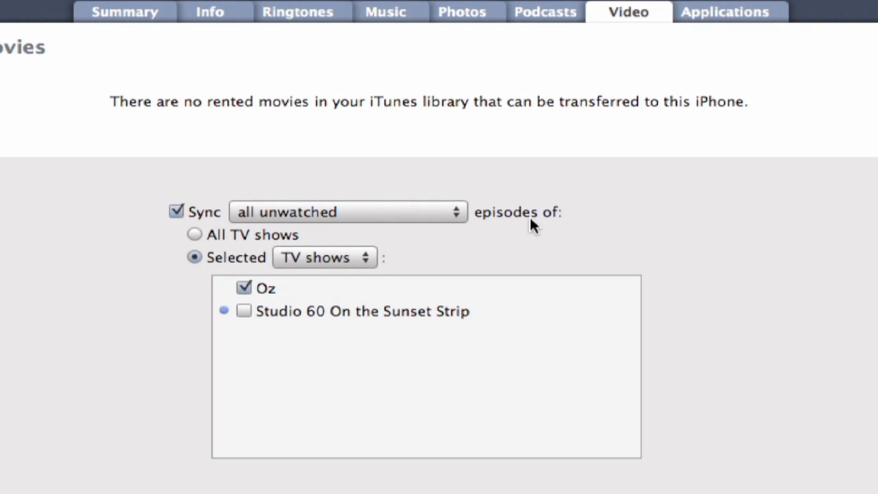
mouse_move(327, 266)
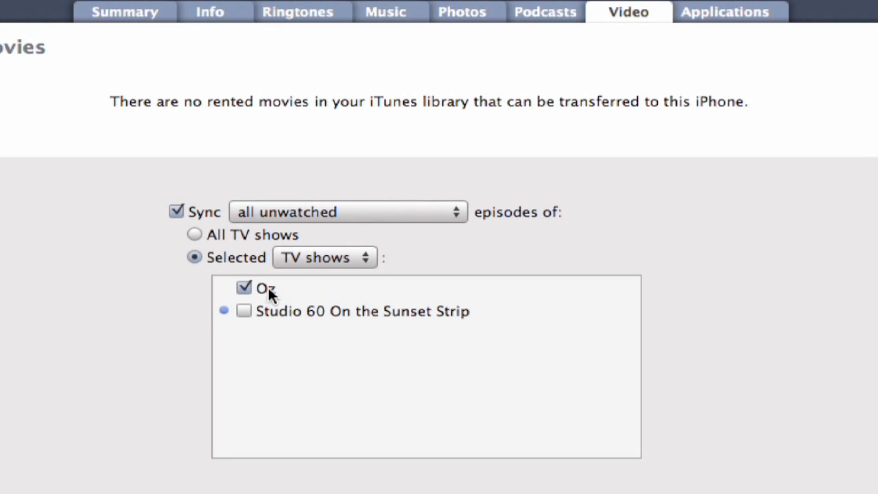
mouse_move(246, 351)
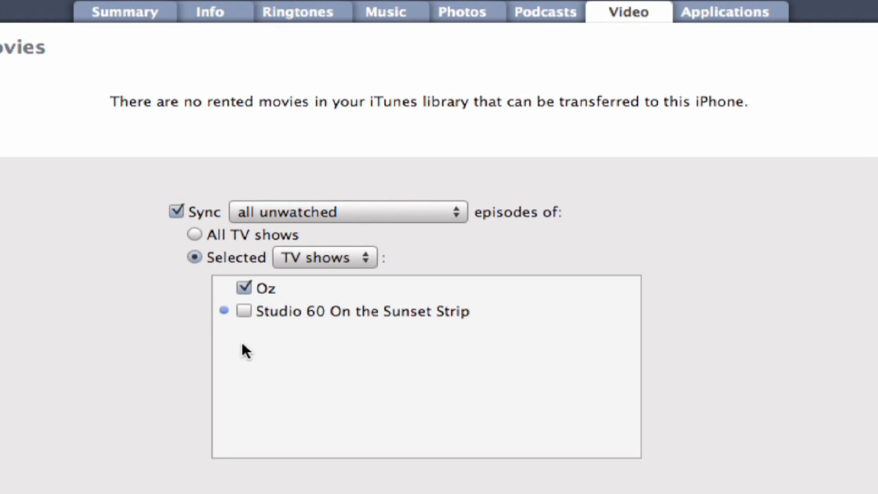
mouse_move(387, 328)
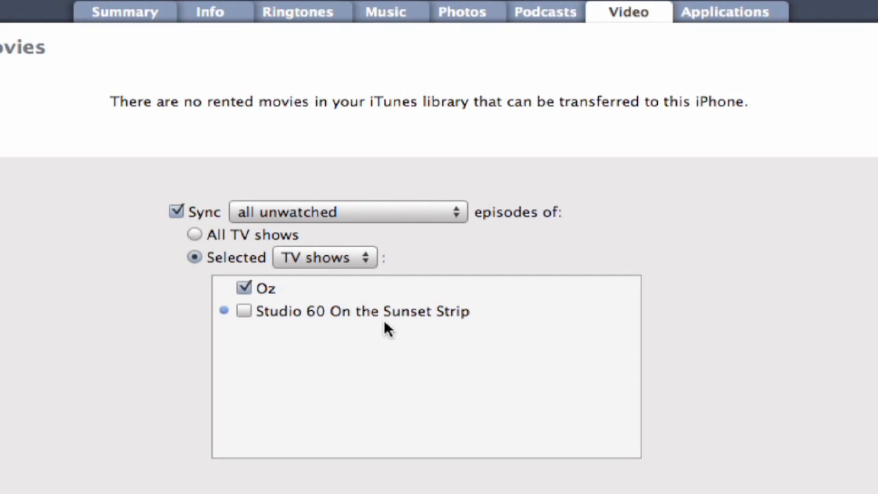
left_click(244, 310)
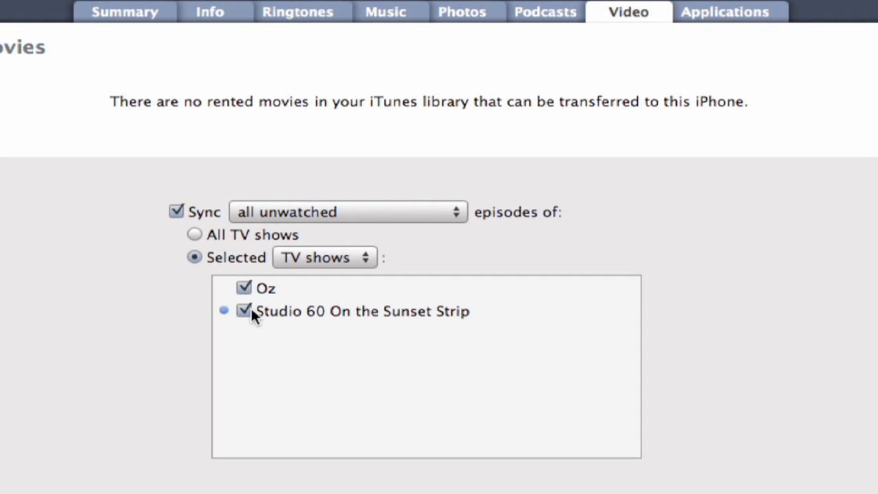
left_click(195, 234)
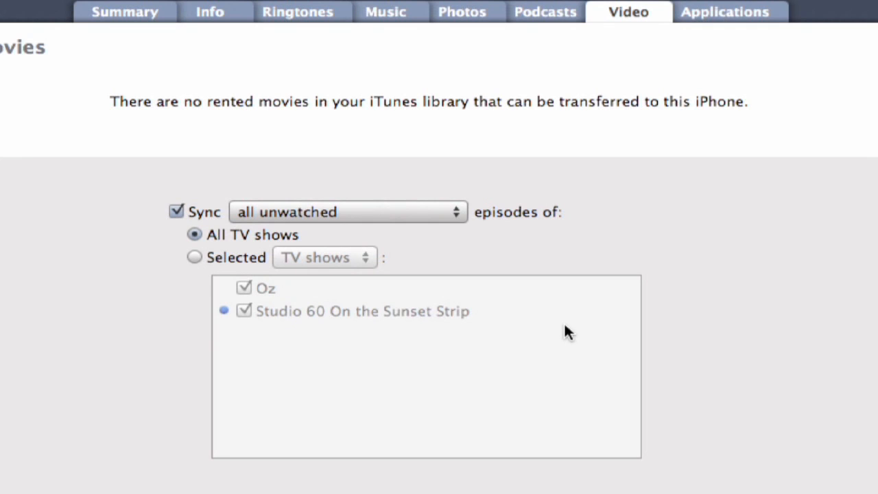
left_click(195, 256)
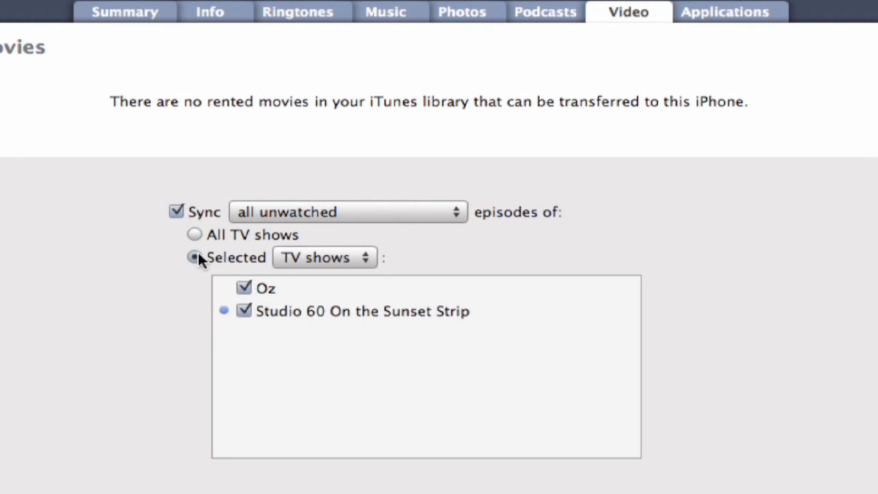
left_click(245, 310)
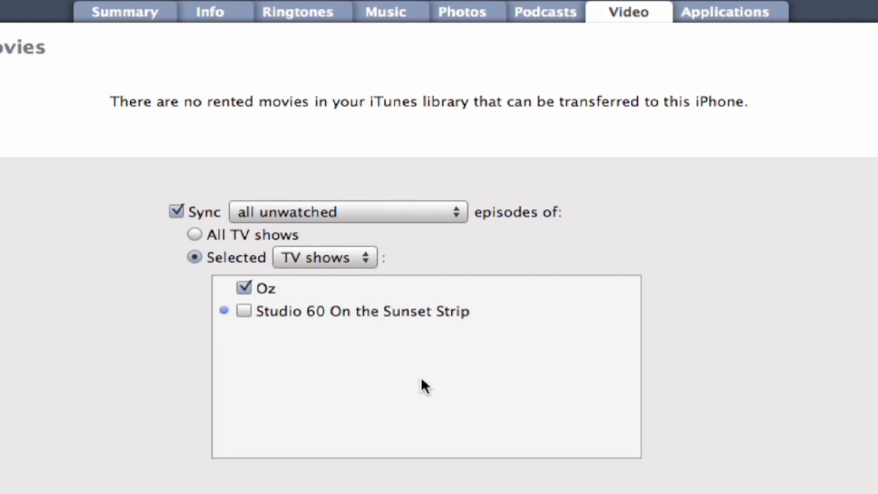
mouse_move(39, 99)
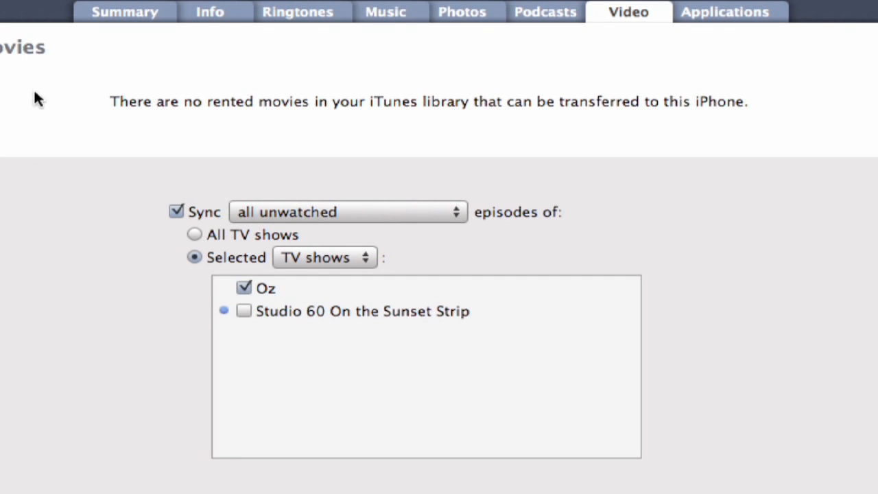
Step: Under Sync movies, check WEST_WING_S1_D1 and Hot Rod for syncing
scroll("down", 3)
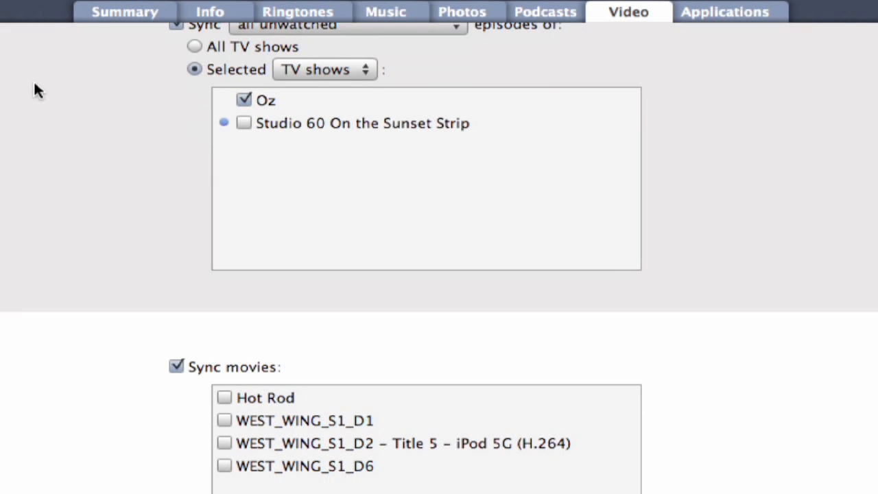
scroll("down", 3)
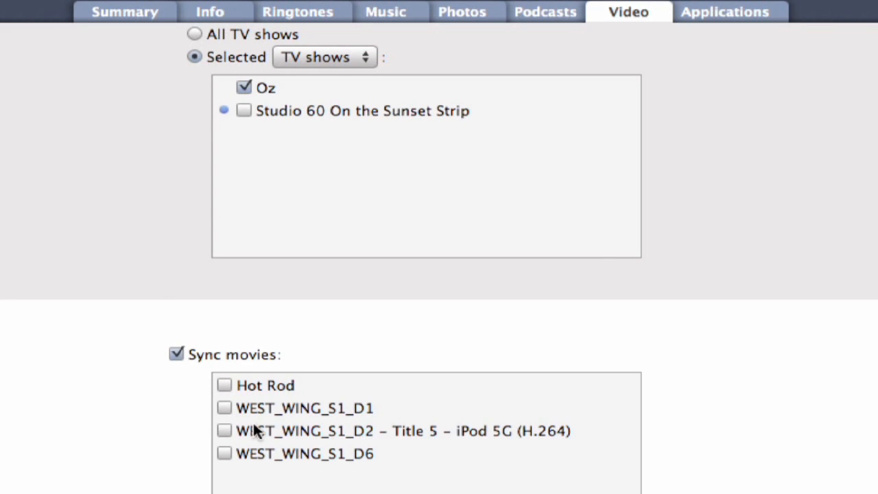
left_click(226, 408)
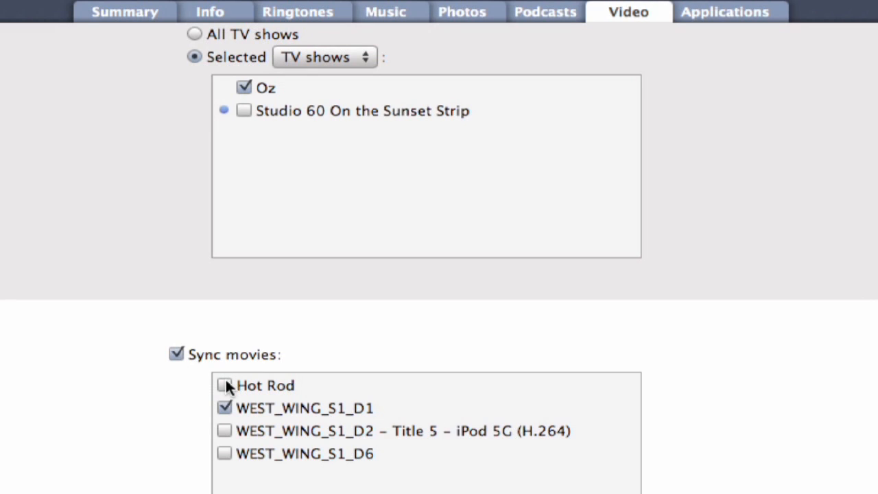
left_click(225, 384)
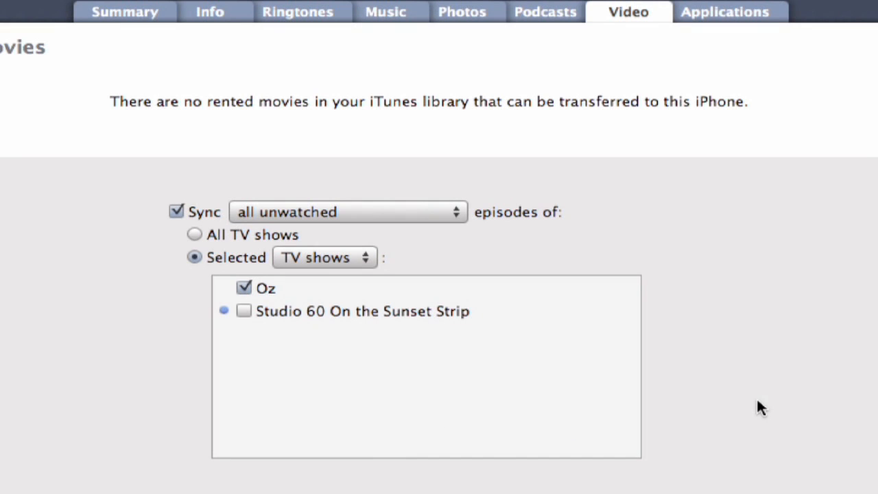
mouse_move(702, 452)
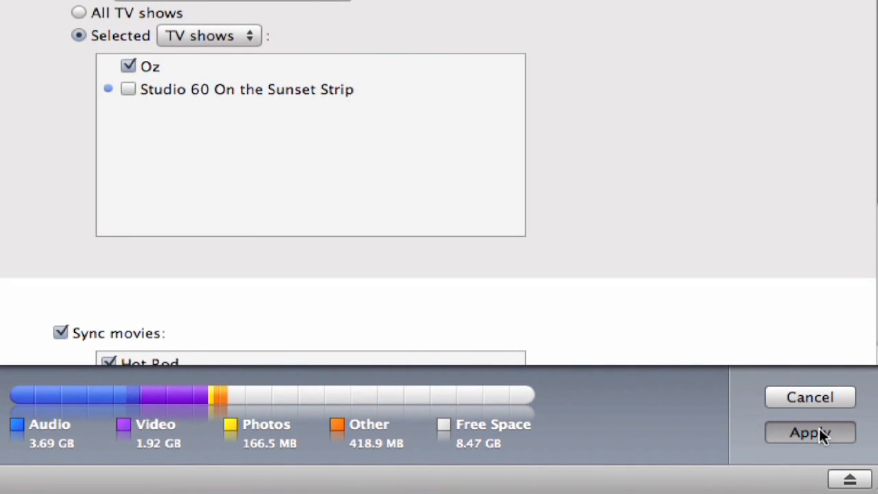
Step: Apply the sync settings so the iPhone begins copying Hot Rod, item one of two
left_click(809, 432)
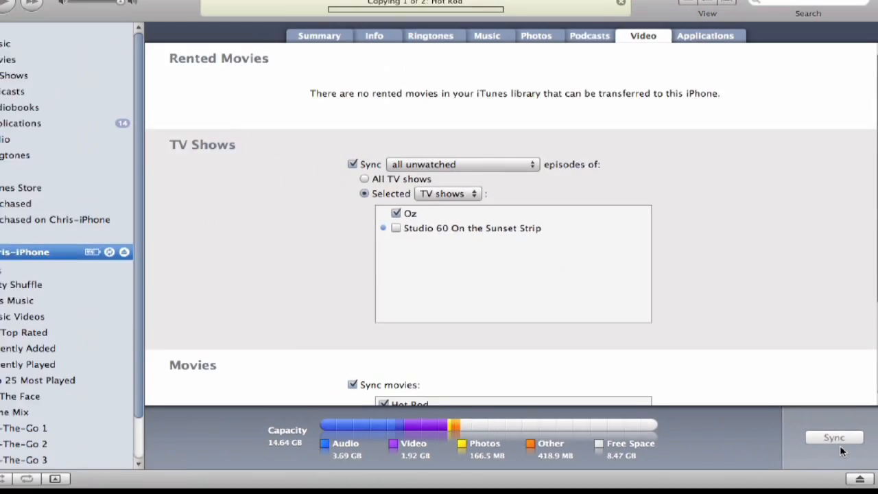